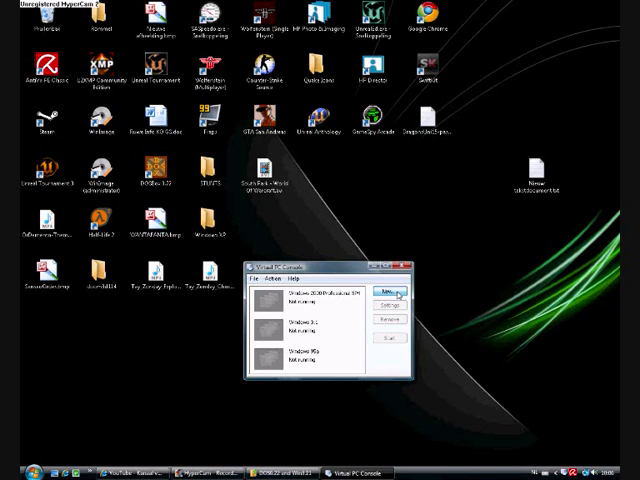
Step: Start a new virtual machine named 'Windows 3.11' in the New Virtual Machine Wizard
click(390, 286)
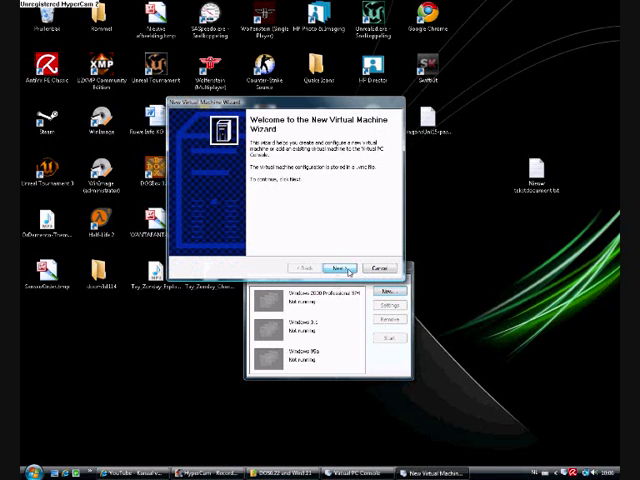
click(341, 266)
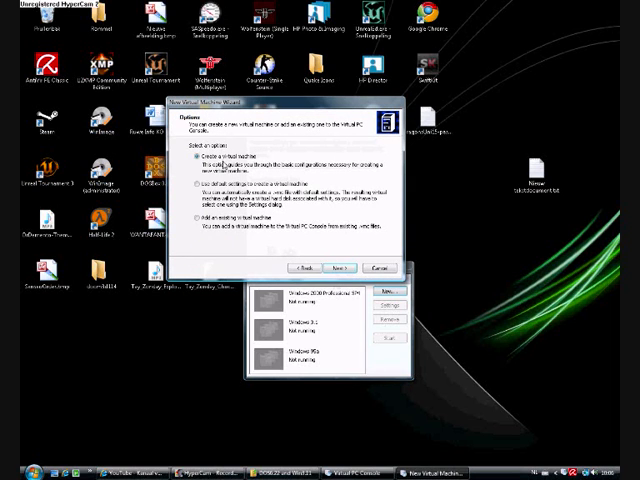
click(343, 266)
text(Windows 3.11 for Workg)
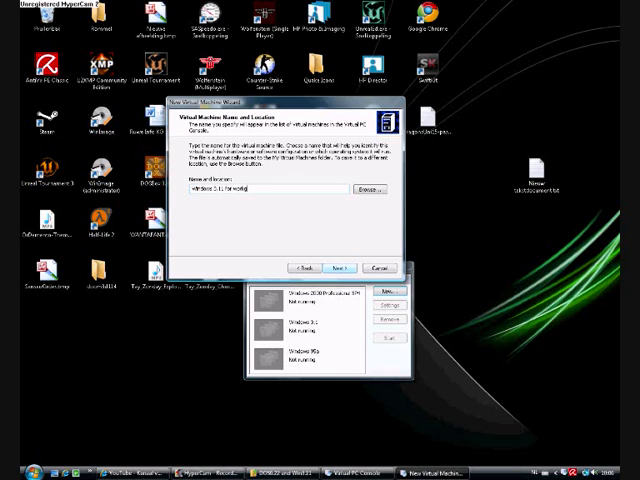
click(344, 269)
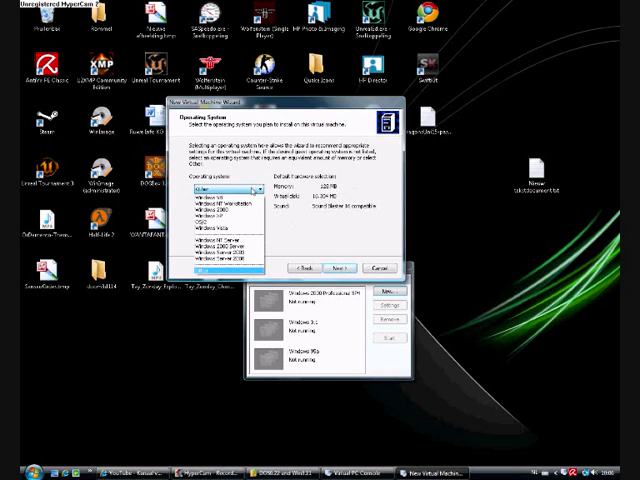
Step: Set the operating system to Other and adjust the memory to 16 MB RAM
click(352, 267)
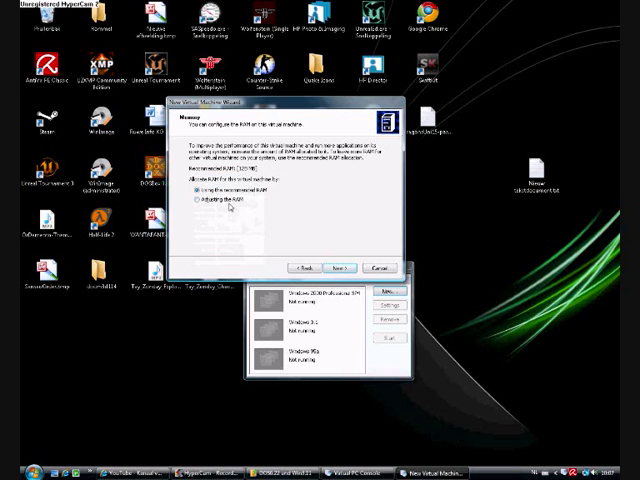
click(193, 206)
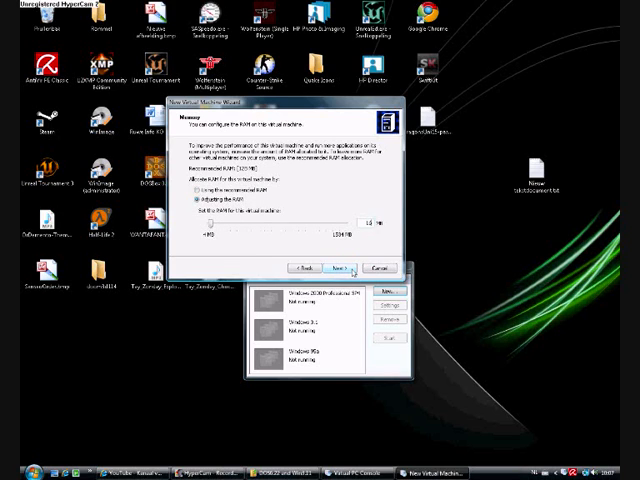
click(328, 268)
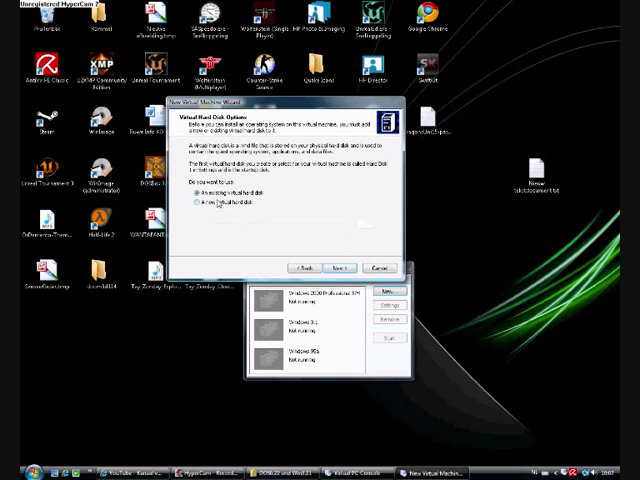
Step: Add a new virtual hard disk at the default location and size, and finish the wizard
click(196, 205)
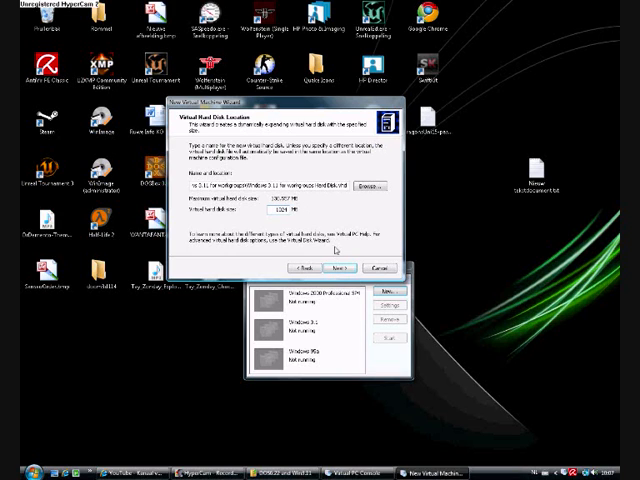
click(341, 266)
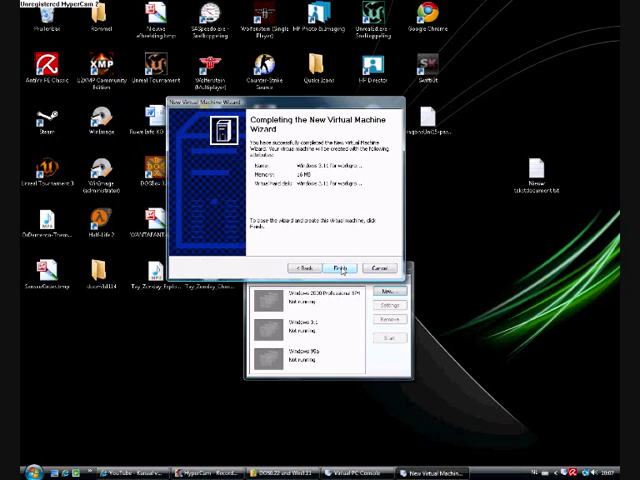
click(352, 266)
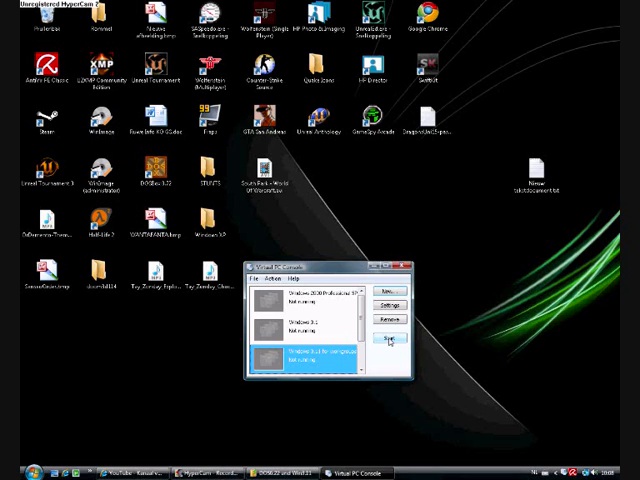
Step: Start the Windows 3.11 VM and capture a boot floppy image to reach MS-DOS
click(391, 345)
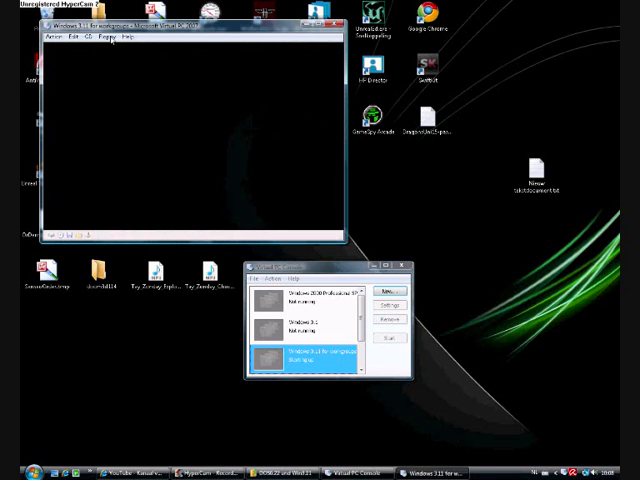
click(103, 38)
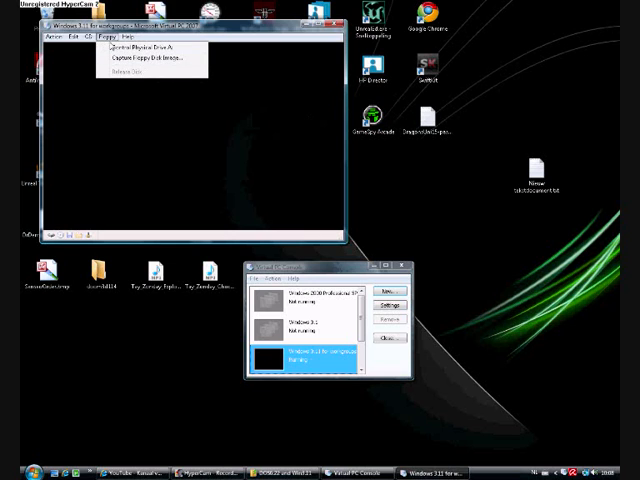
click(135, 62)
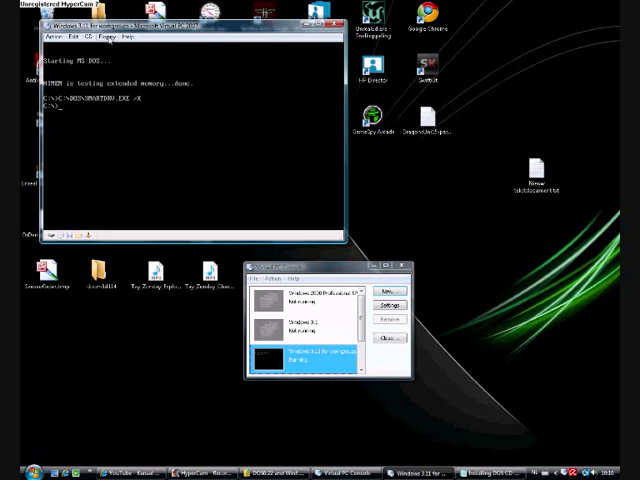
Step: Capture the CD driver floppy image and switch the DOS prompt to drive A
click(112, 27)
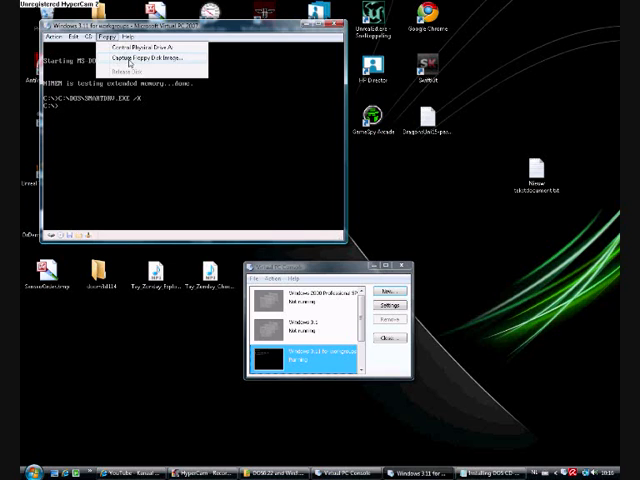
click(130, 48)
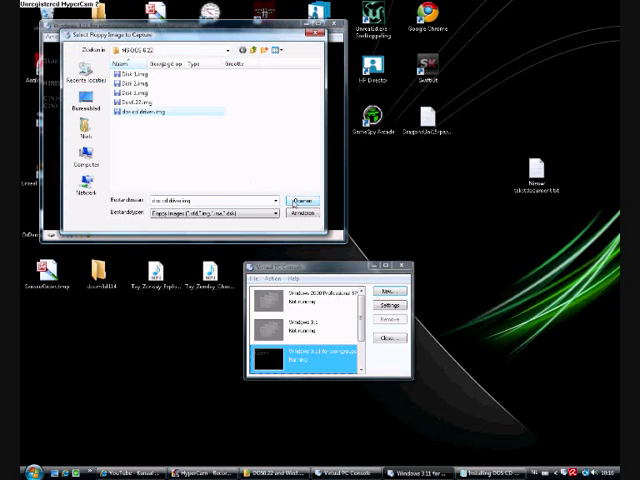
click(290, 199)
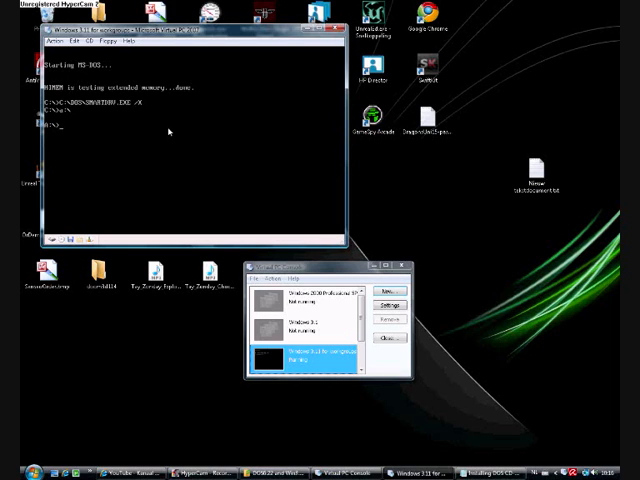
Step: Copy OAKCDROM.SYS from the floppy to C:\DOS, retrying after a first copy that copied nothing
text(xcopy oakcdrom)
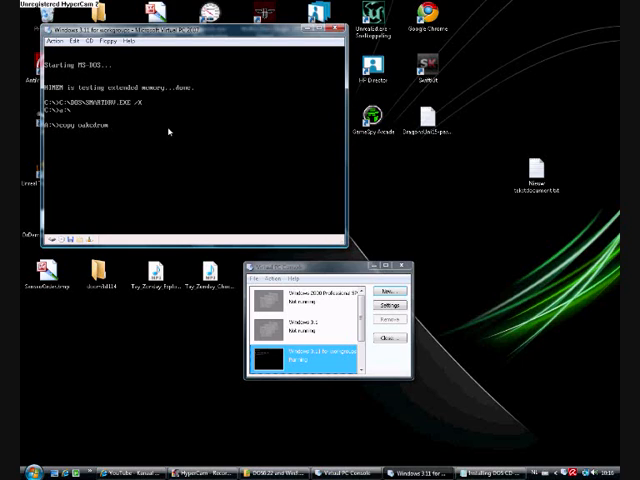
text(.sys)
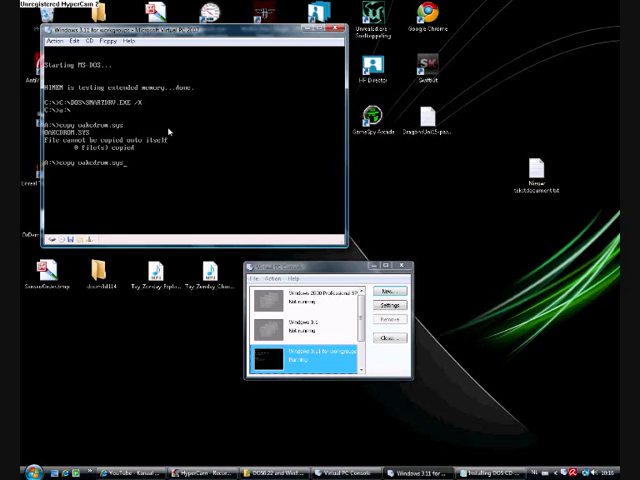
text(c:)
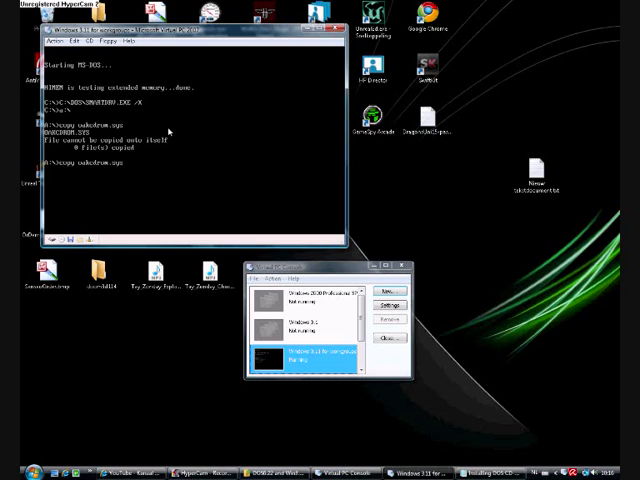
text(c:\)
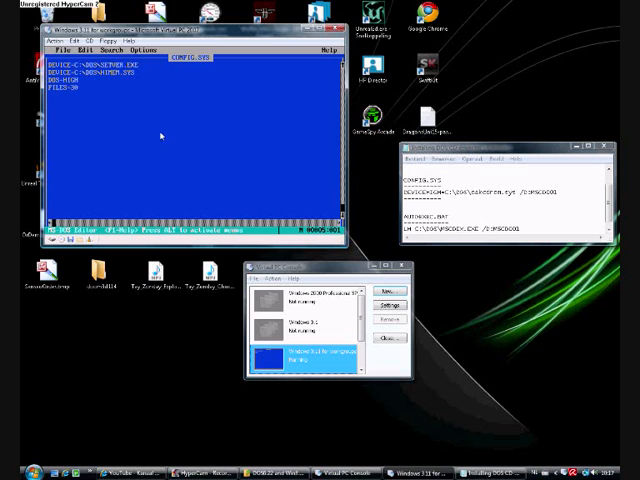
Step: Add a DEVICEHIGH line loading OAKCDROM.SYS with /D:MSCD001 to CONFIG.SYS and save it
text(DEVICEH1)
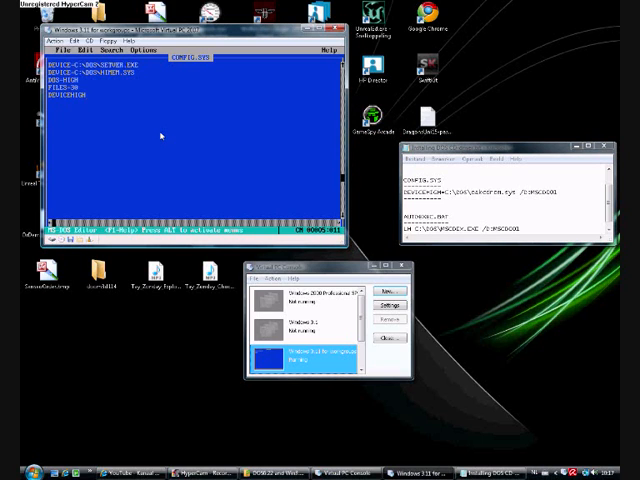
text(_)
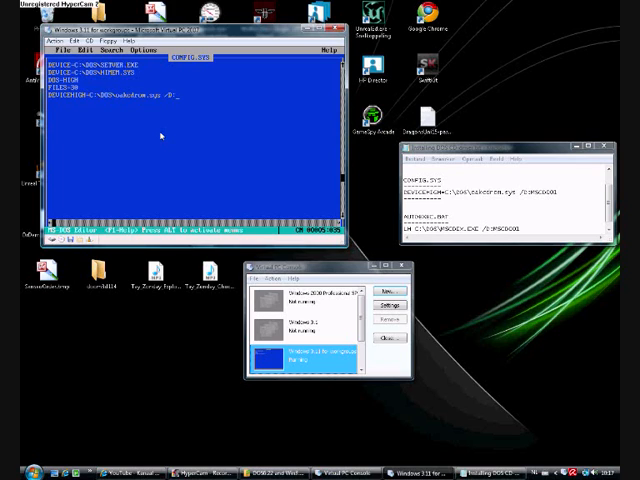
text(MS)
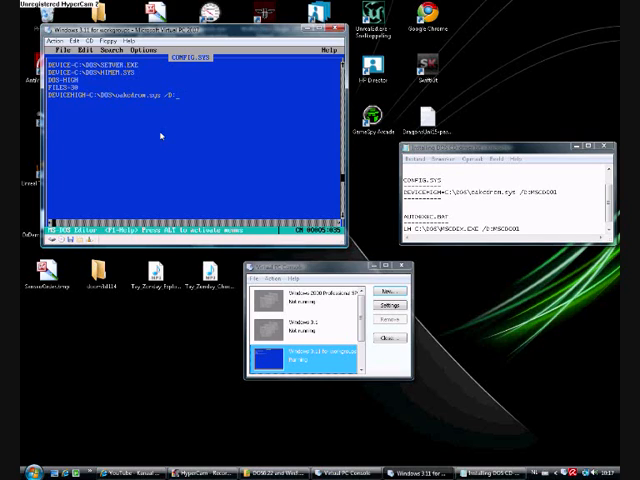
text(MSCD001)
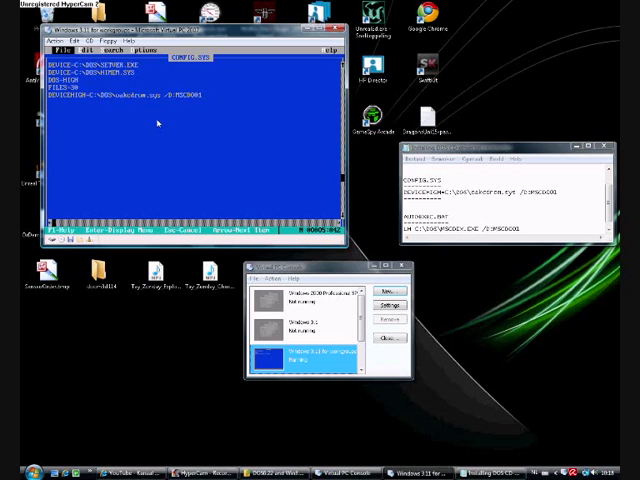
click(61, 46)
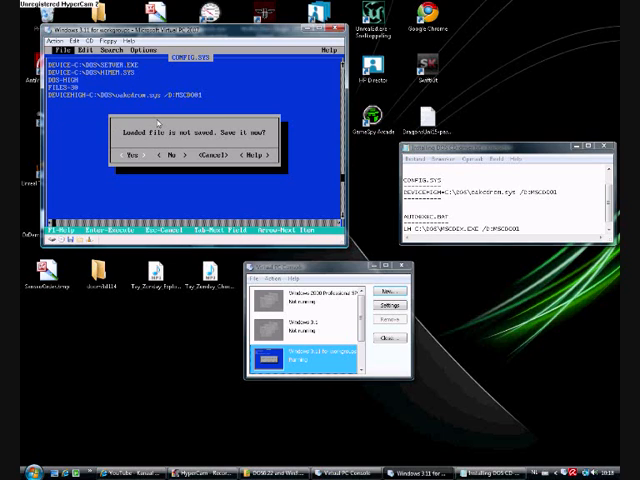
click(172, 154)
text(edit)
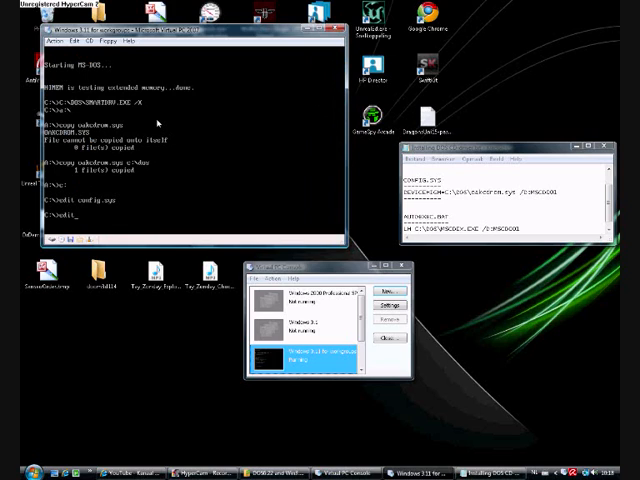
Step: Append 'LH C:\DOS\MSCDEX.EXE /D:MSCD001' to AUTOEXEC.BAT and save it
text(au)
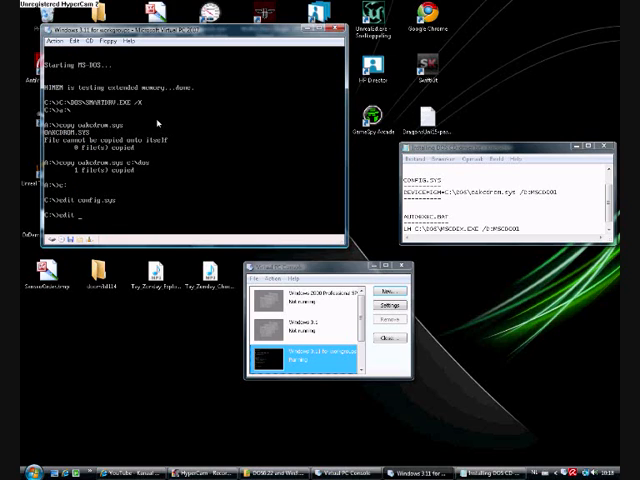
text(autoexec)
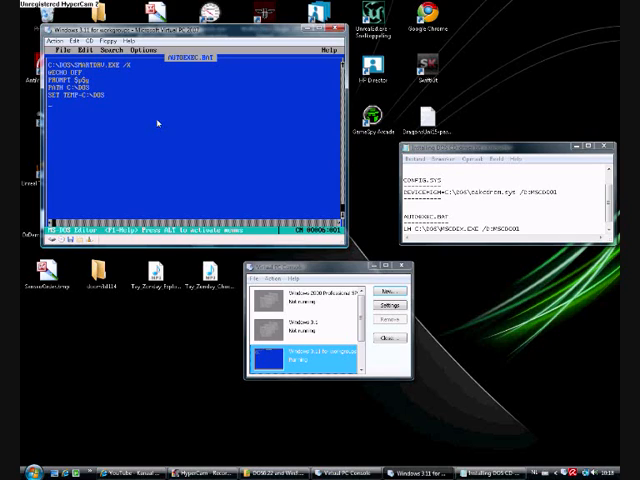
text(LH C:\DOS)
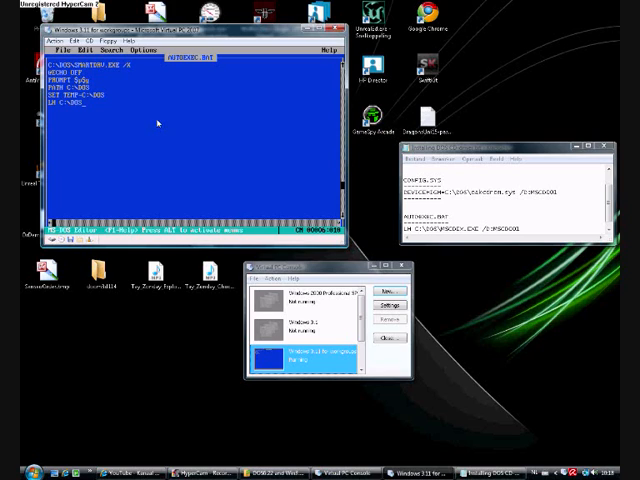
text(\MSCDEX)
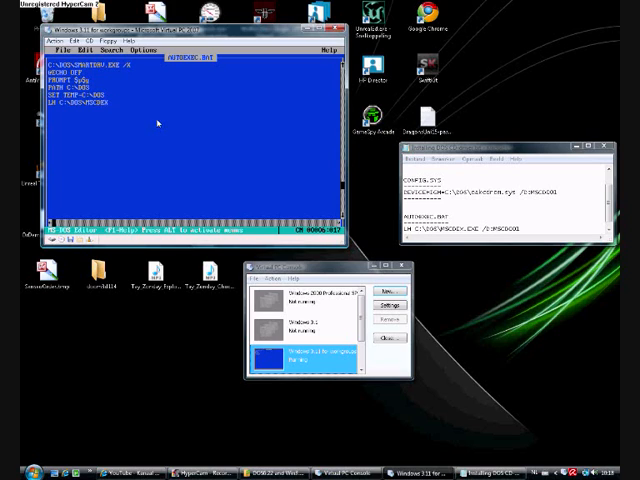
text(.EXE /D:MSCD001)
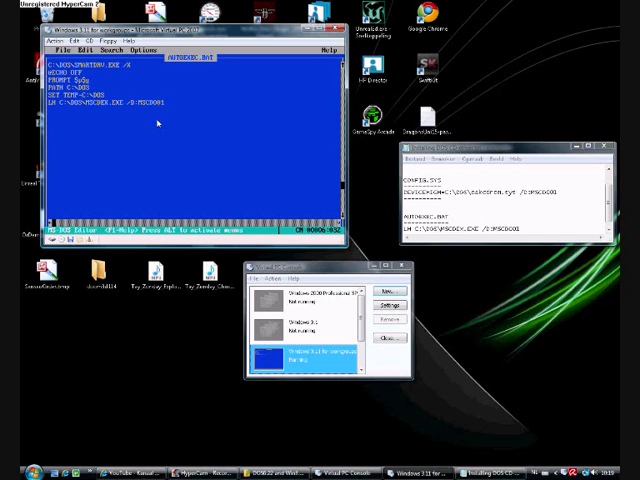
click(64, 46)
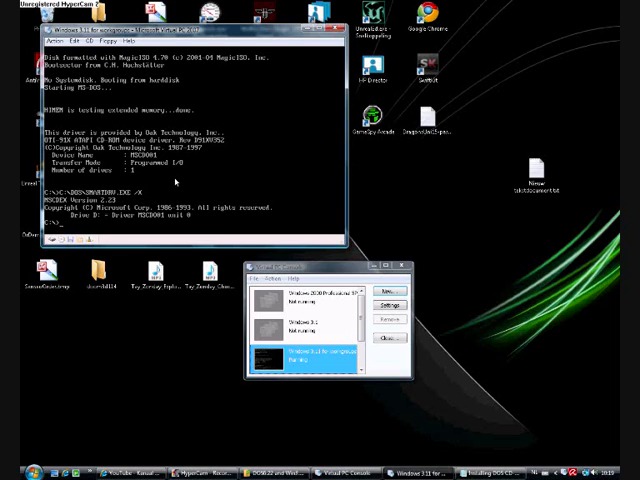
Step: Capture the Windows 3.11 ISO image as the VM's CD drive
click(91, 38)
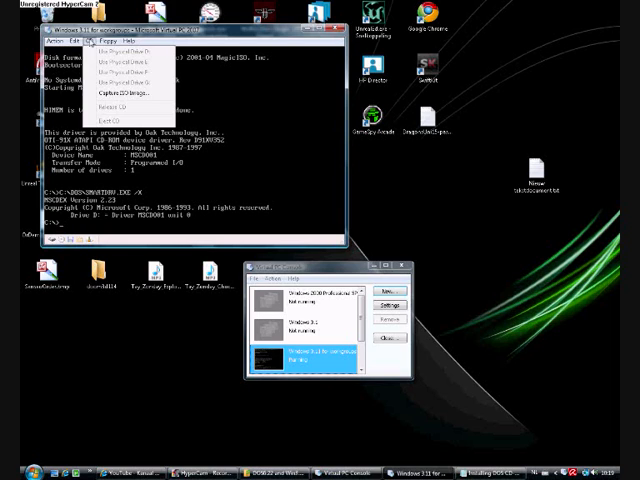
click(128, 93)
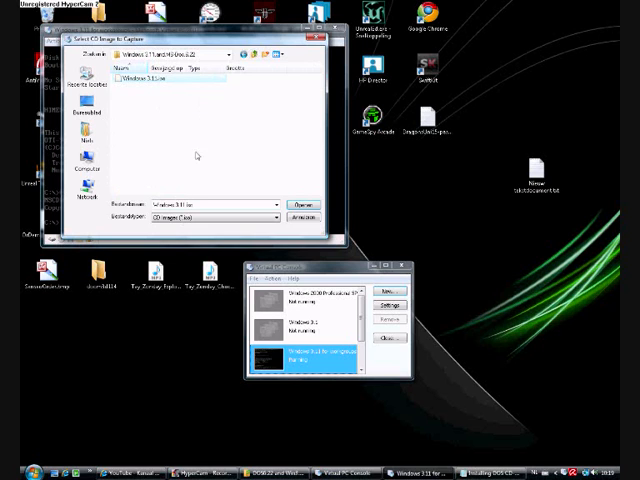
mouse_move(294, 204)
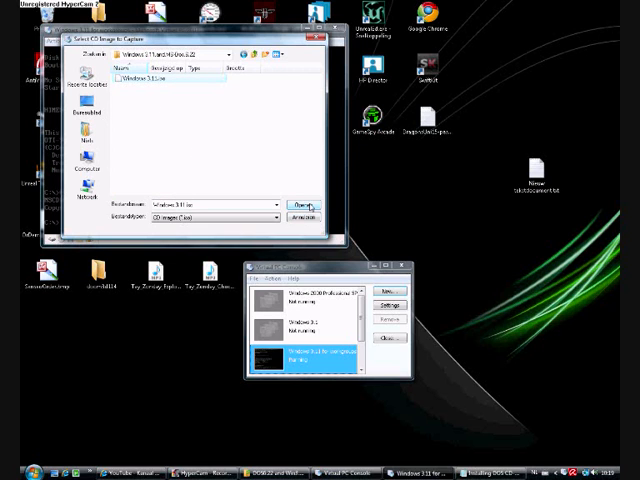
click(311, 203)
text(setup.exe)
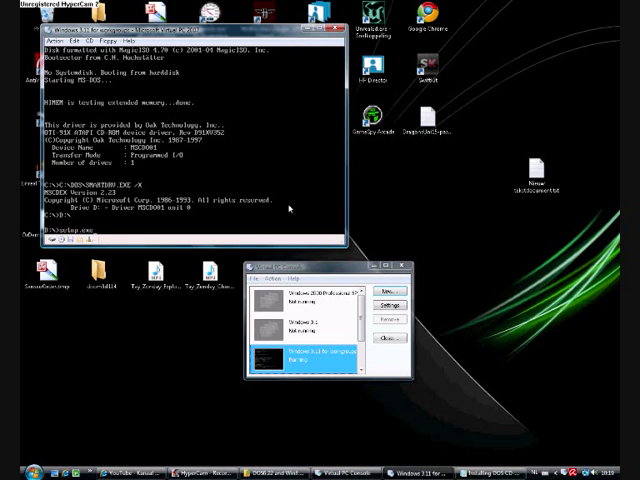
Step: Run setup.exe from drive D and begin Windows for Workgroups 3.11 Setup
key(enter)
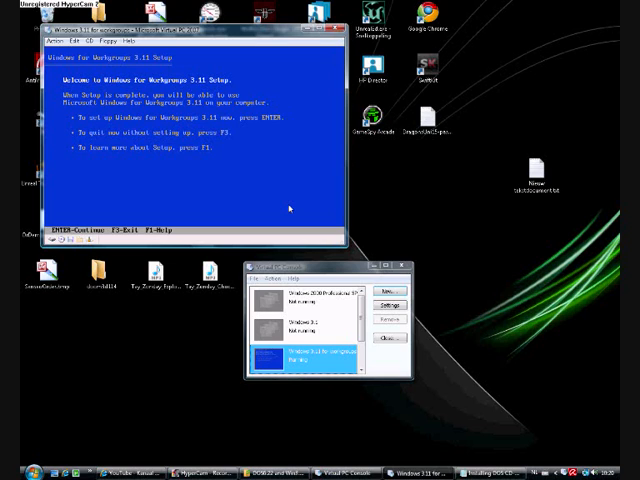
key(enter)
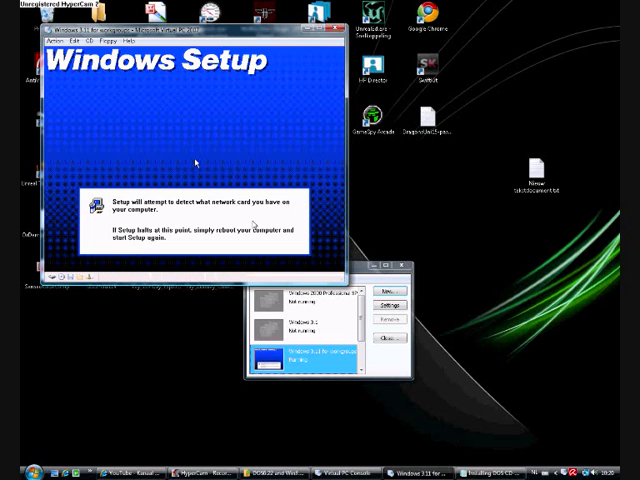
mouse_move(180, 213)
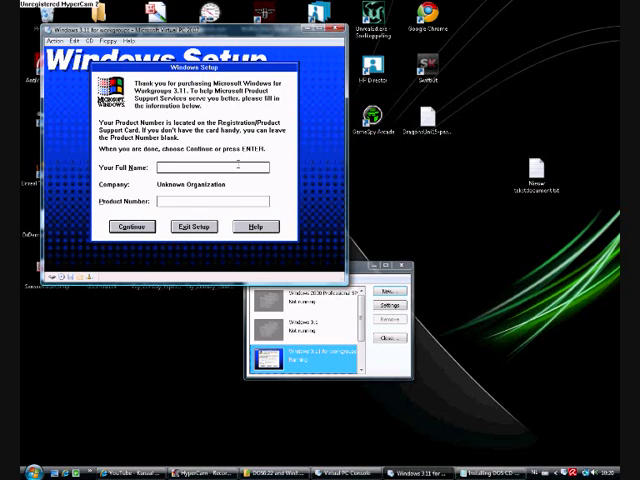
Step: Register with the full name 'Niels' and confirm the registration details
text(Niels)
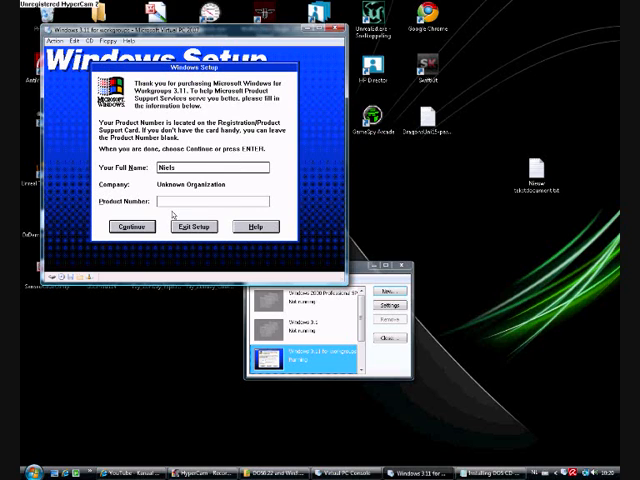
click(132, 226)
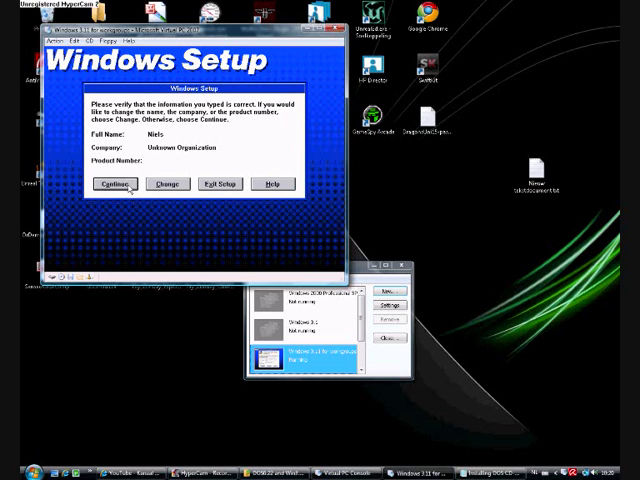
click(116, 184)
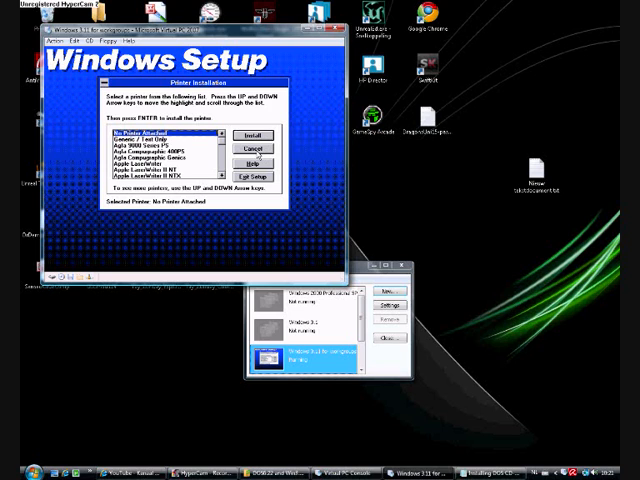
Step: Cancel the Printer Installation dialog so no printer is added
click(254, 147)
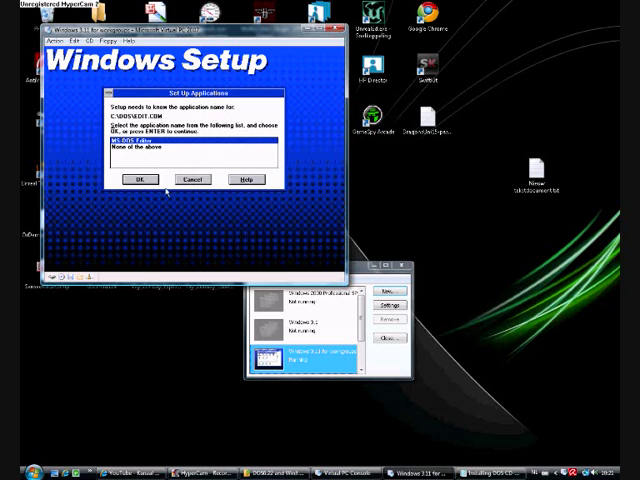
Step: Identify EDIT.COM as MS-DOS Editor so Setup finishes and boots to Program Manager
click(139, 179)
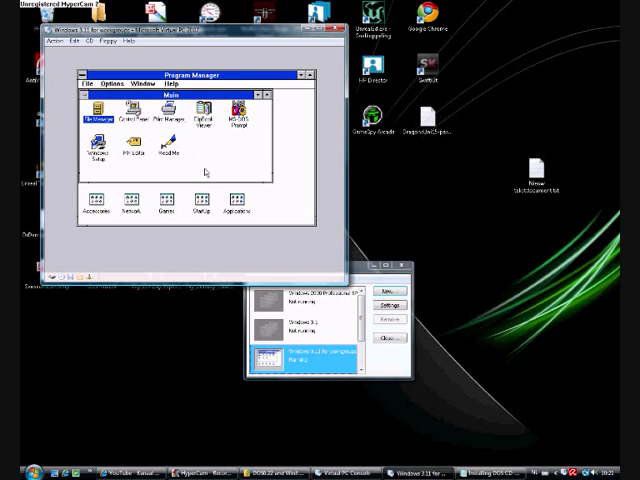
mouse_move(204, 167)
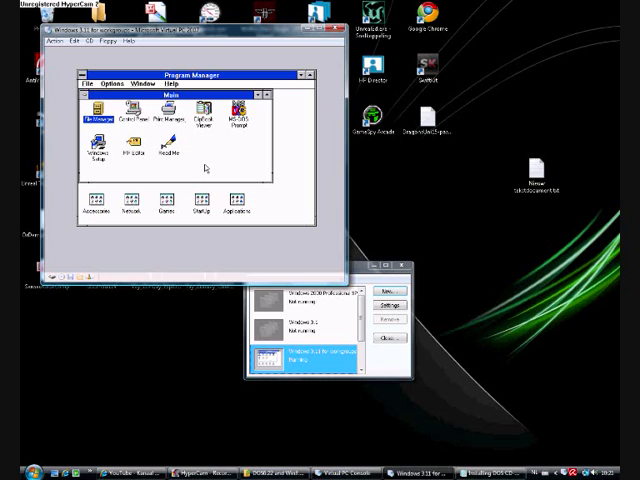